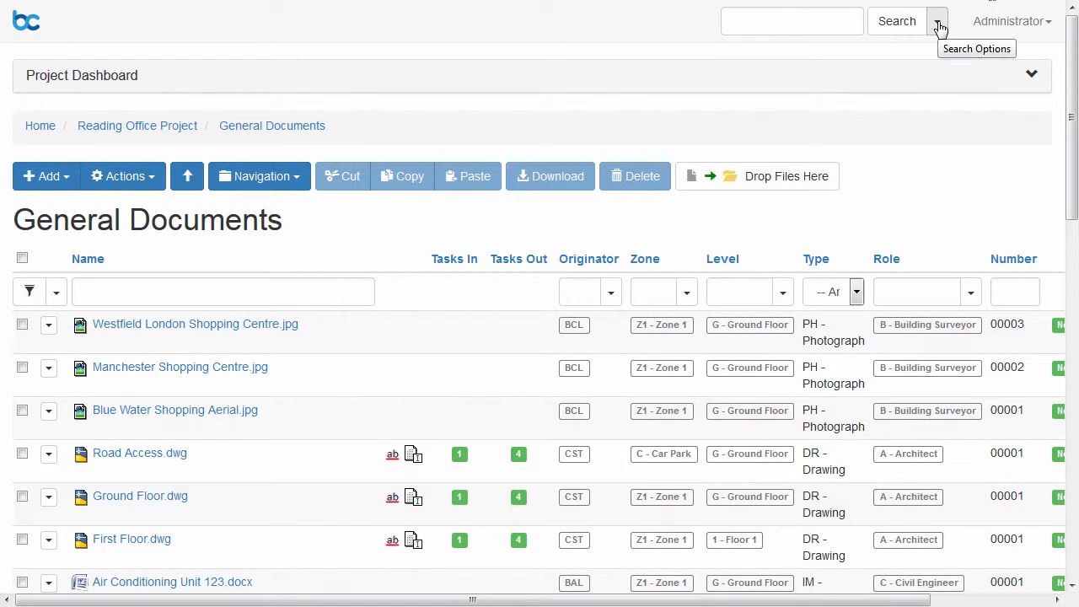
Step: Look over the search-scope choices, the account menu and the project dashboard summary
left_click(938, 20)
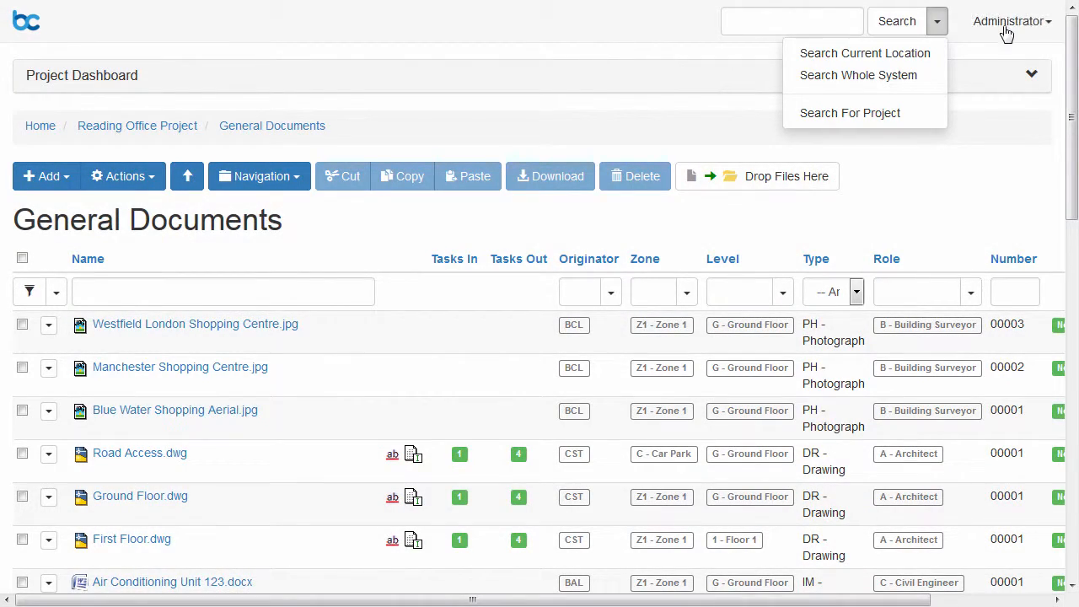
left_click(1012, 20)
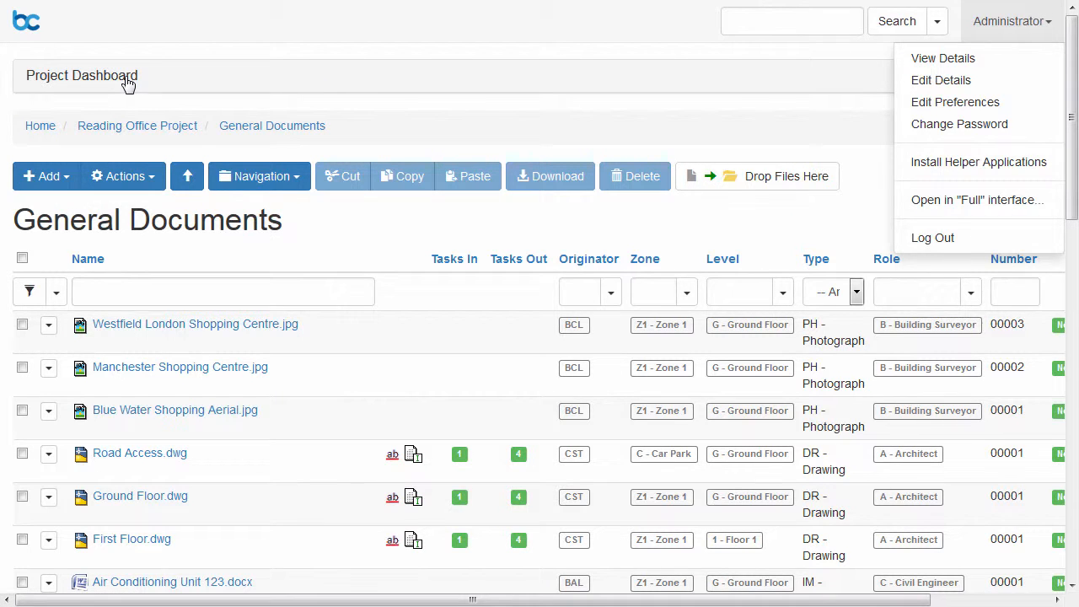
left_click(81, 74)
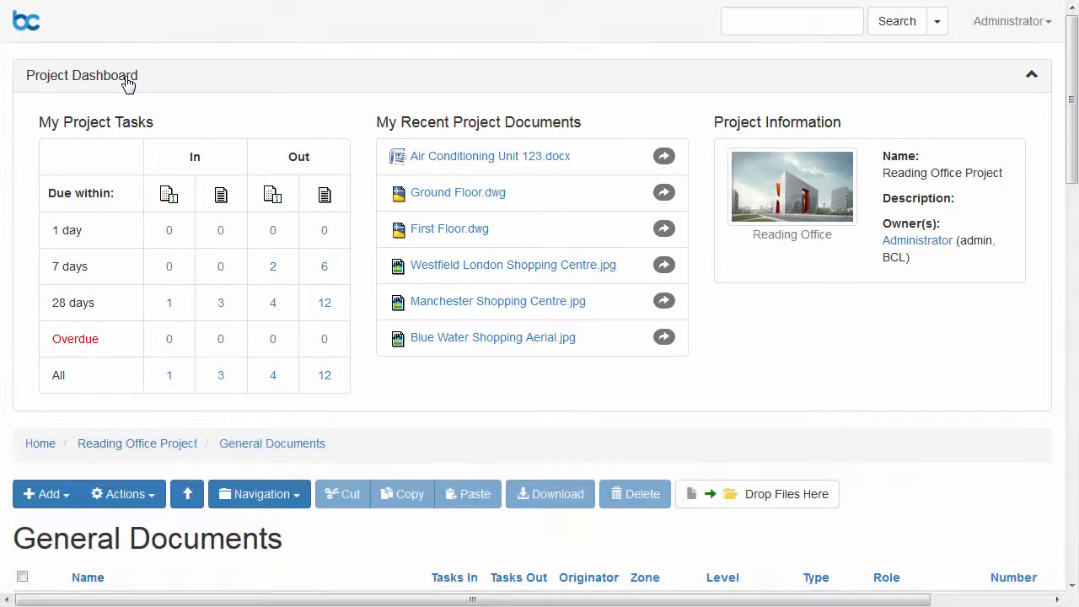
left_click(1032, 74)
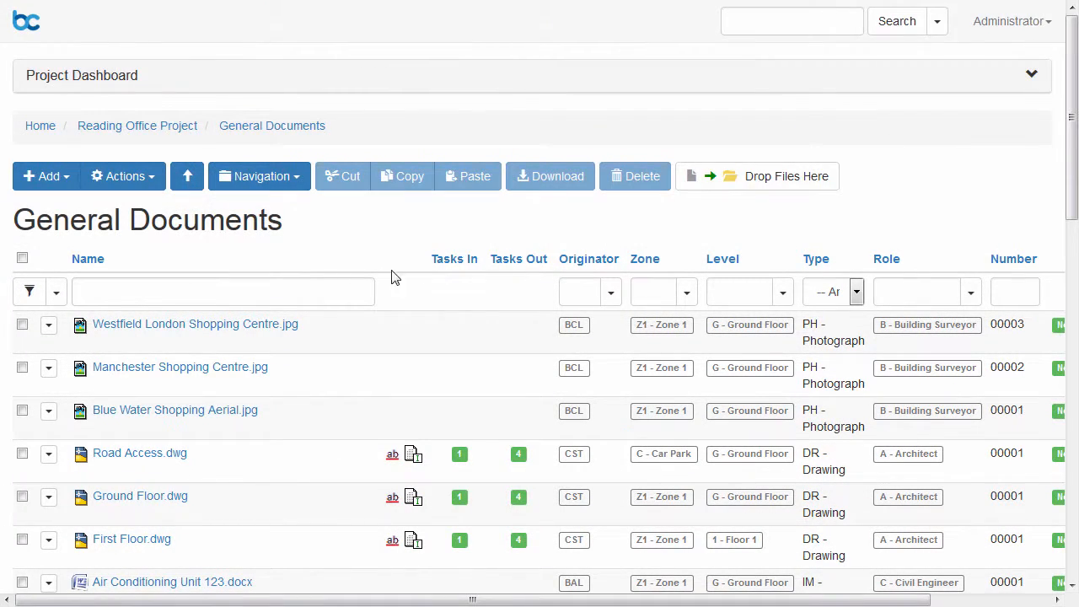
Step: Select the Westfield London, Manchester and Blue Water shopping centre .jpg photos and show their Actions menu
left_click(56, 290)
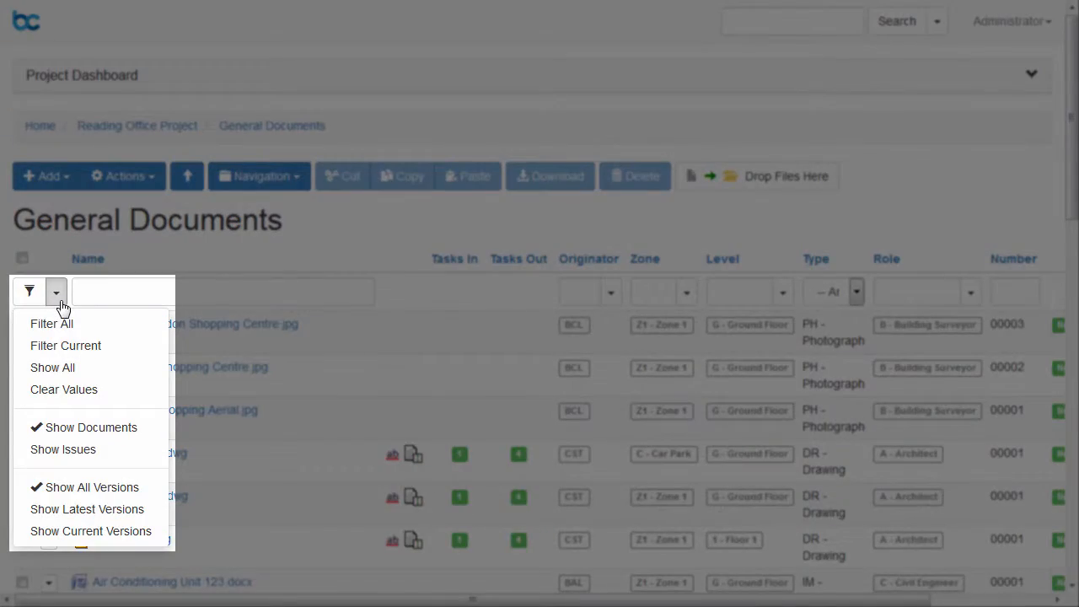
left_click(55, 290)
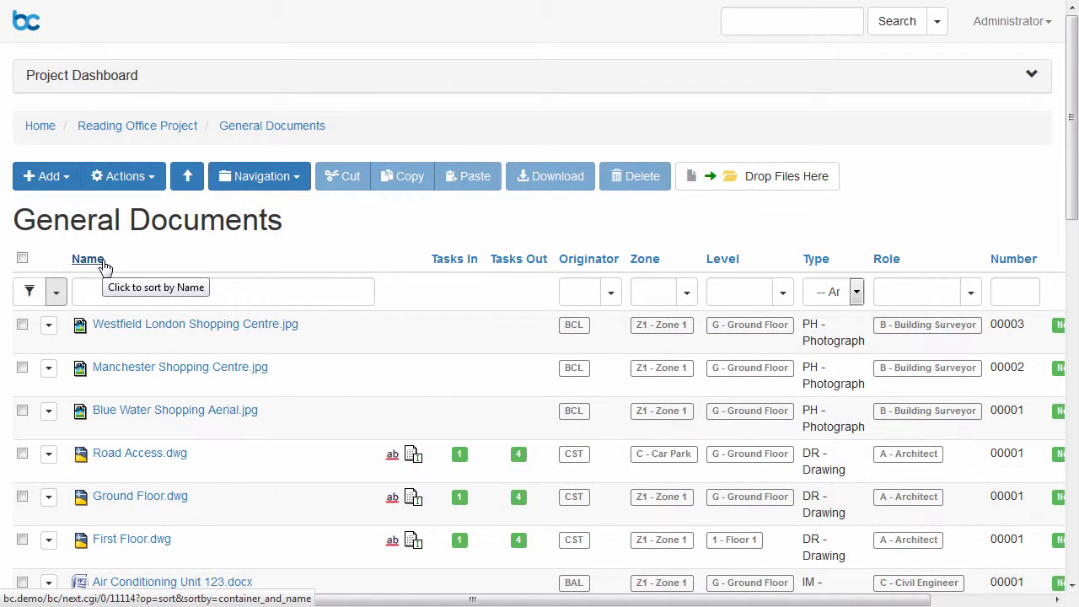
left_click(22, 324)
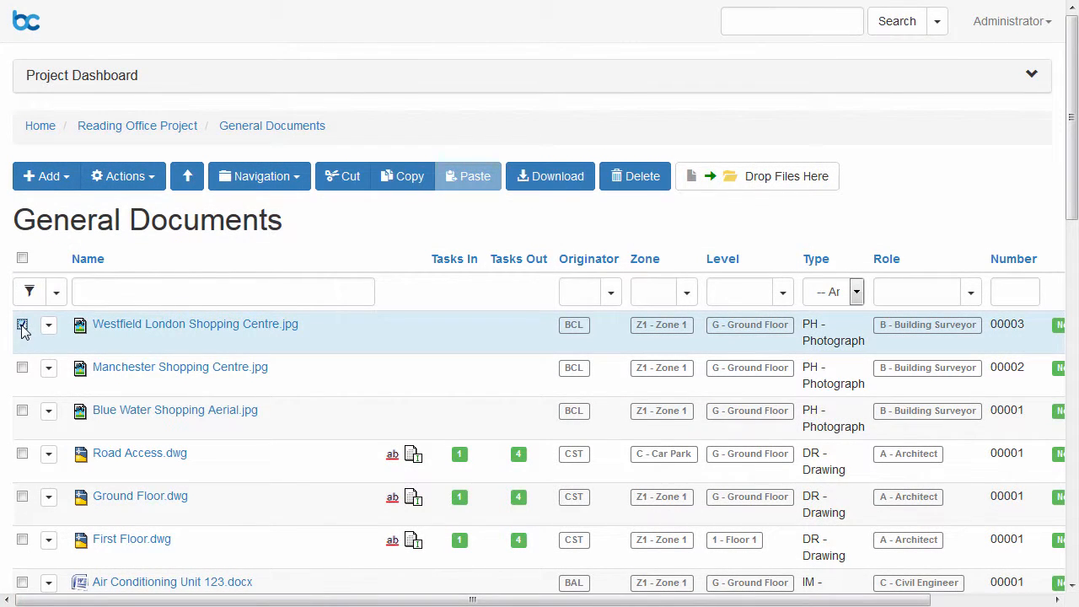
left_click(22, 368)
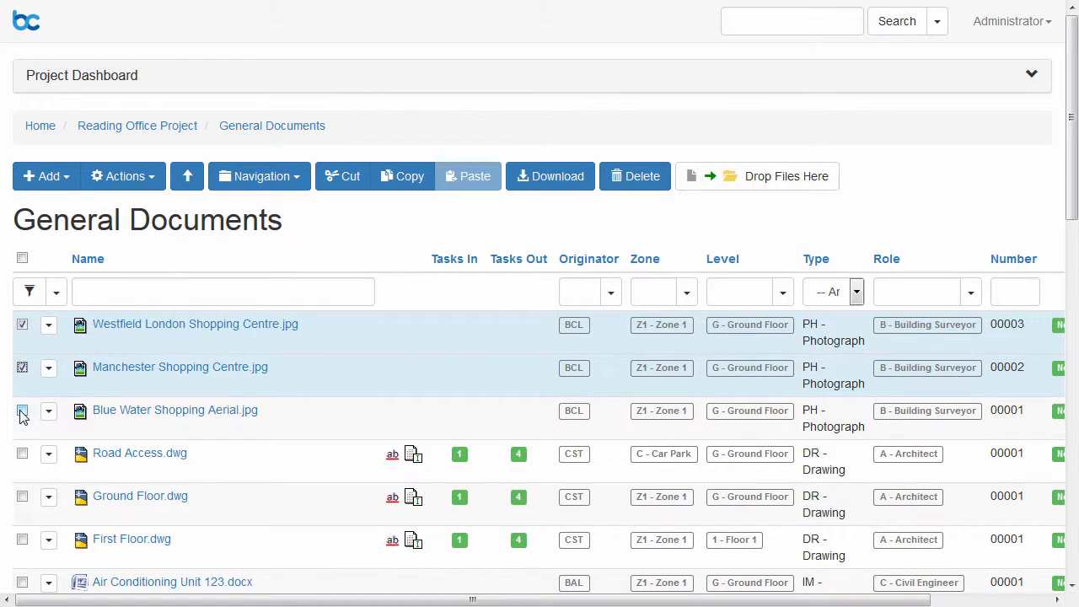
left_click(22, 412)
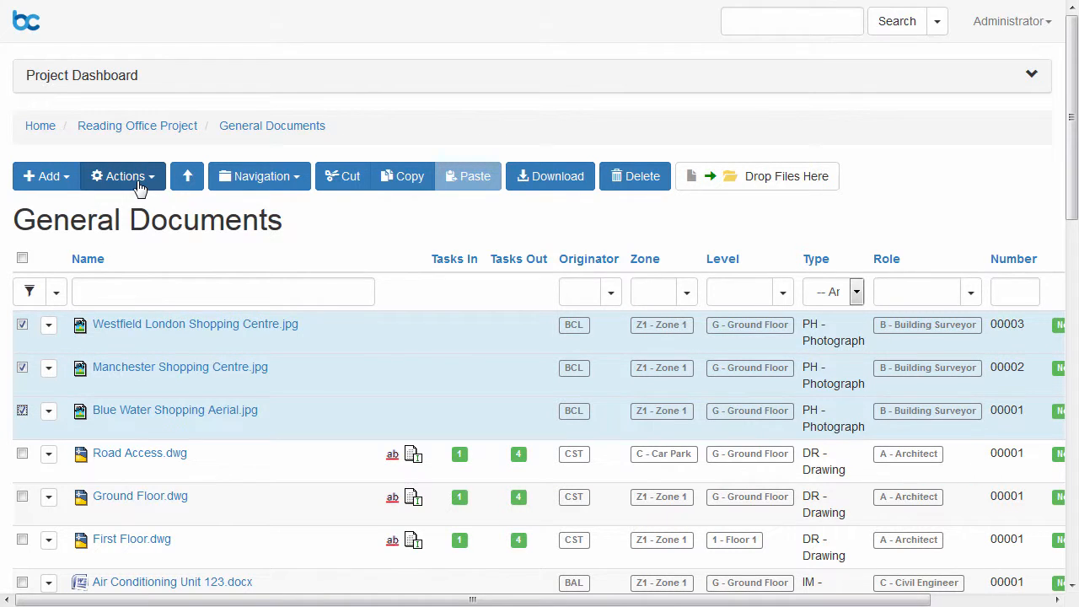
left_click(121, 175)
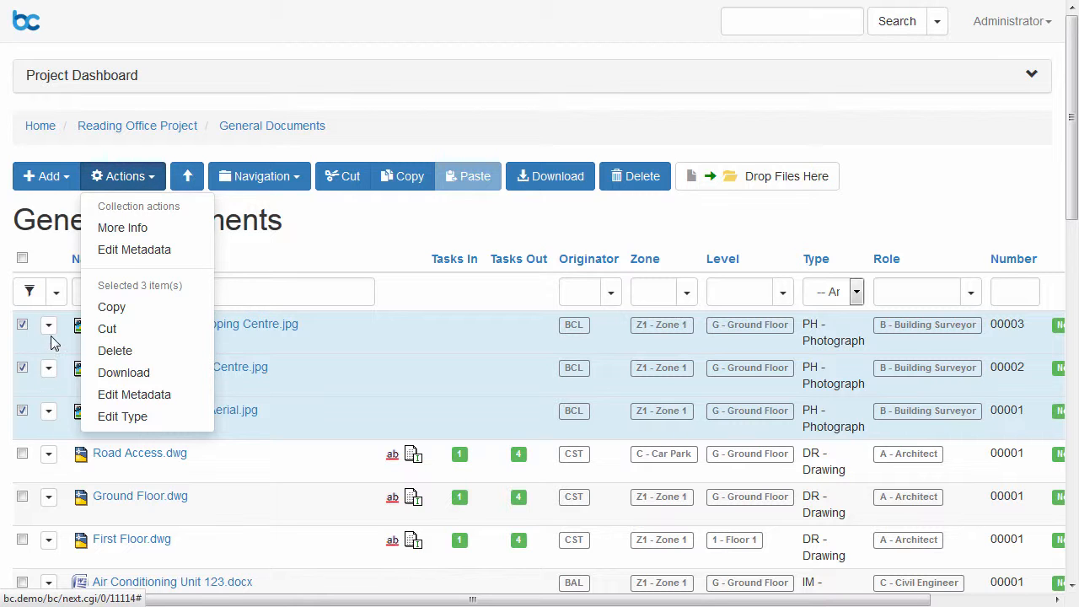
left_click(47, 324)
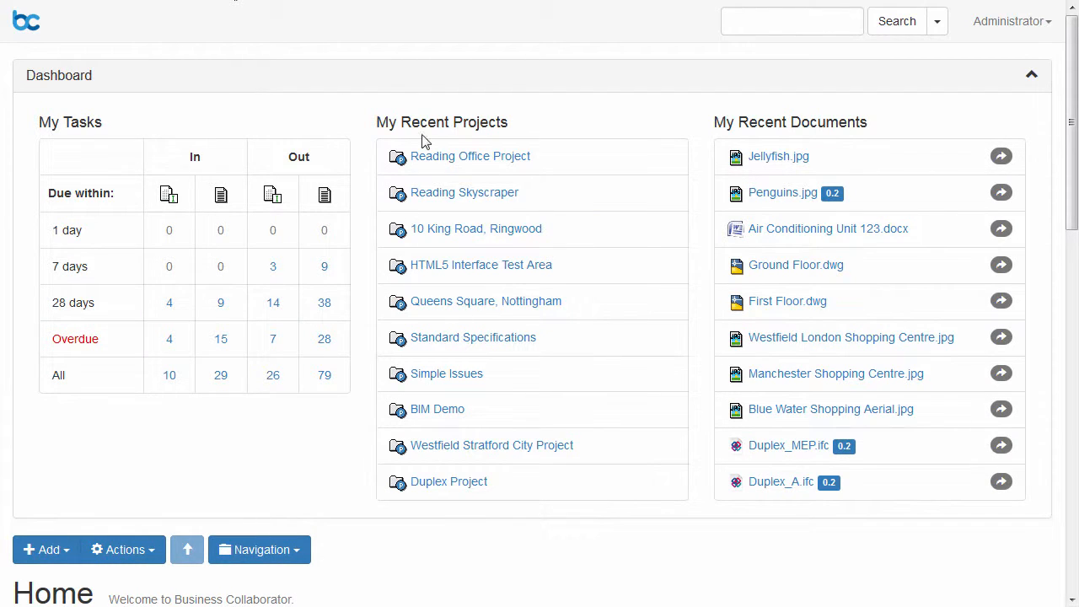
Step: Enter Reading Office Project from My Recent Projects and reach its General Documents folder
left_click(470, 155)
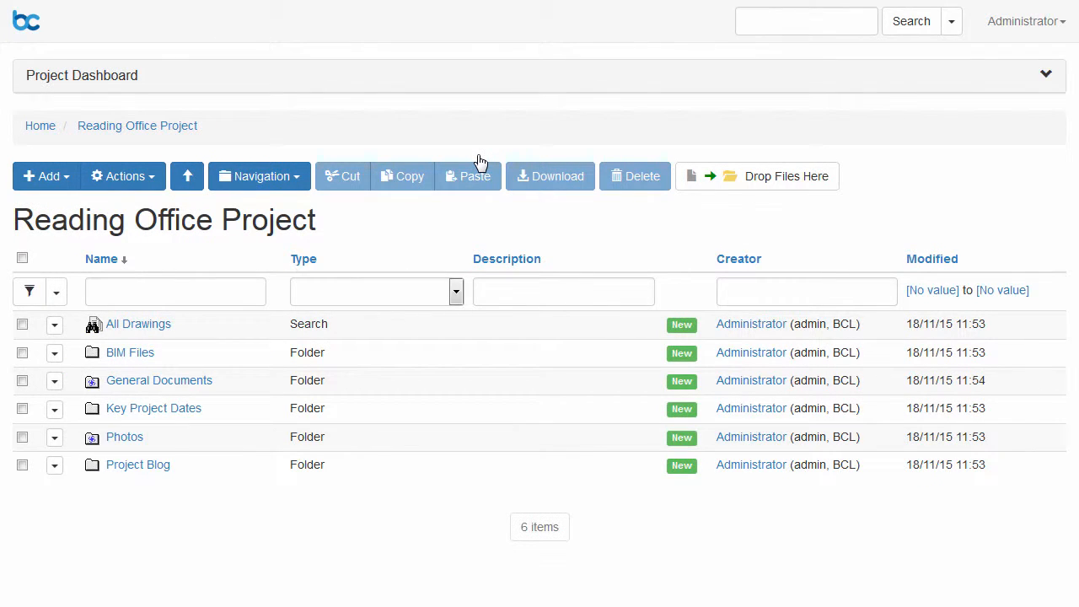
mouse_move(187, 175)
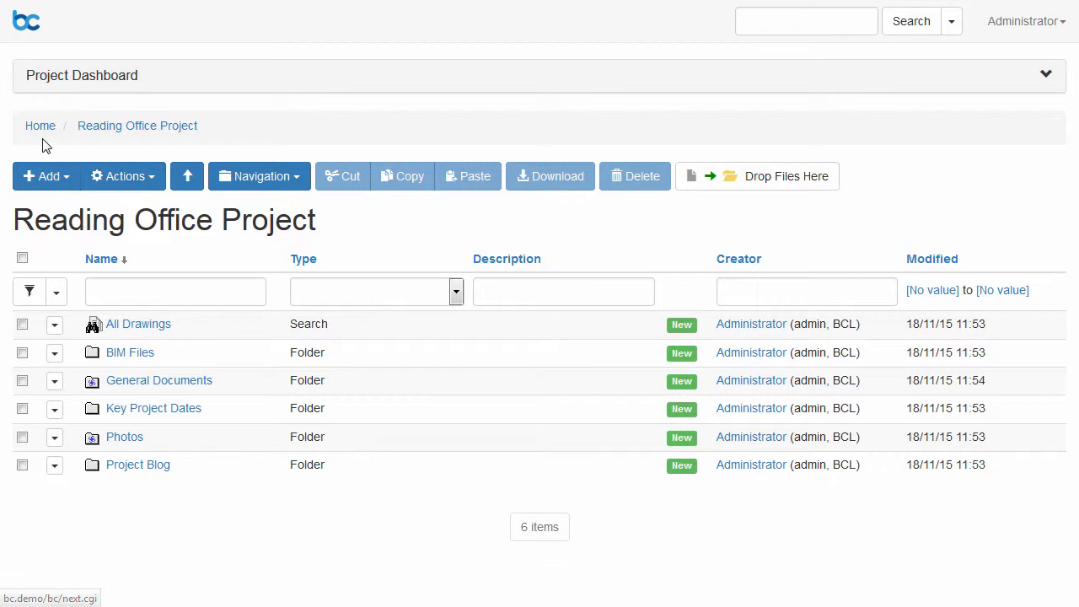
left_click(41, 125)
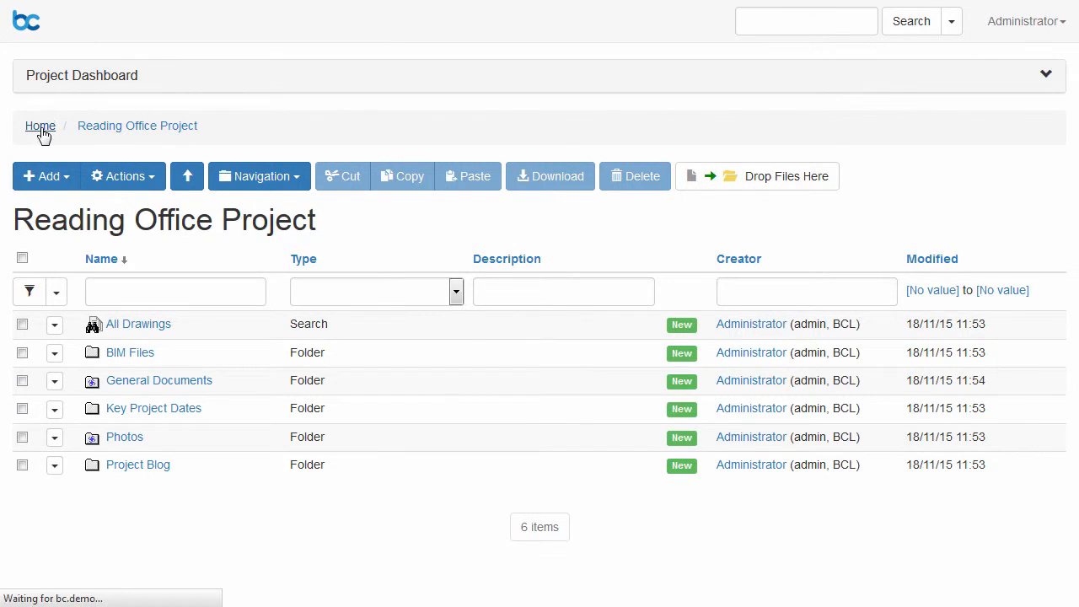
left_click(159, 381)
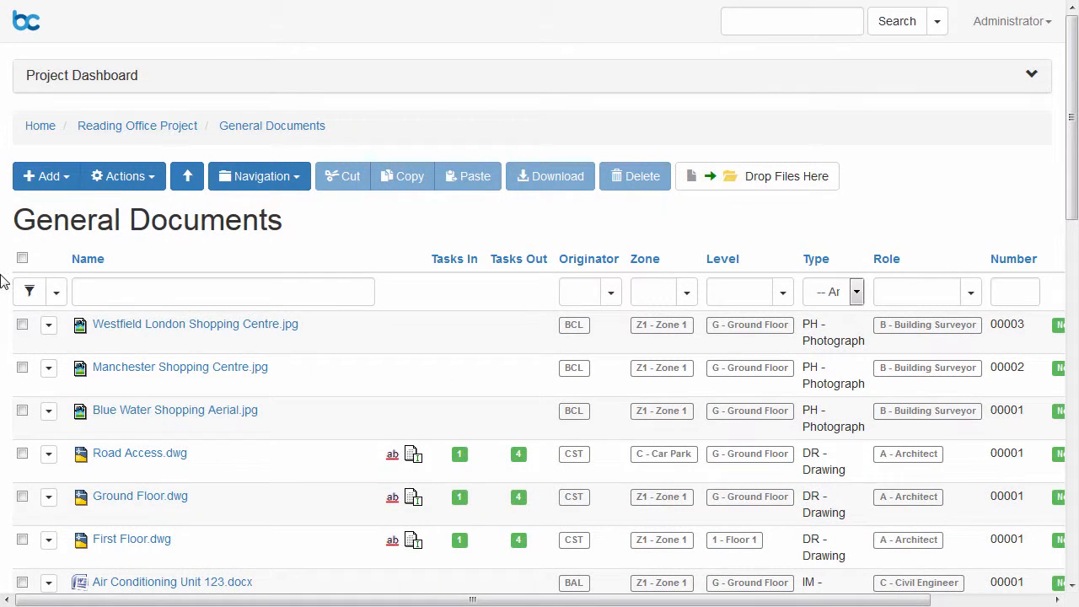
Step: Select all General Documents files and save them as one zip download via Firefox's Save File option
left_click(22, 258)
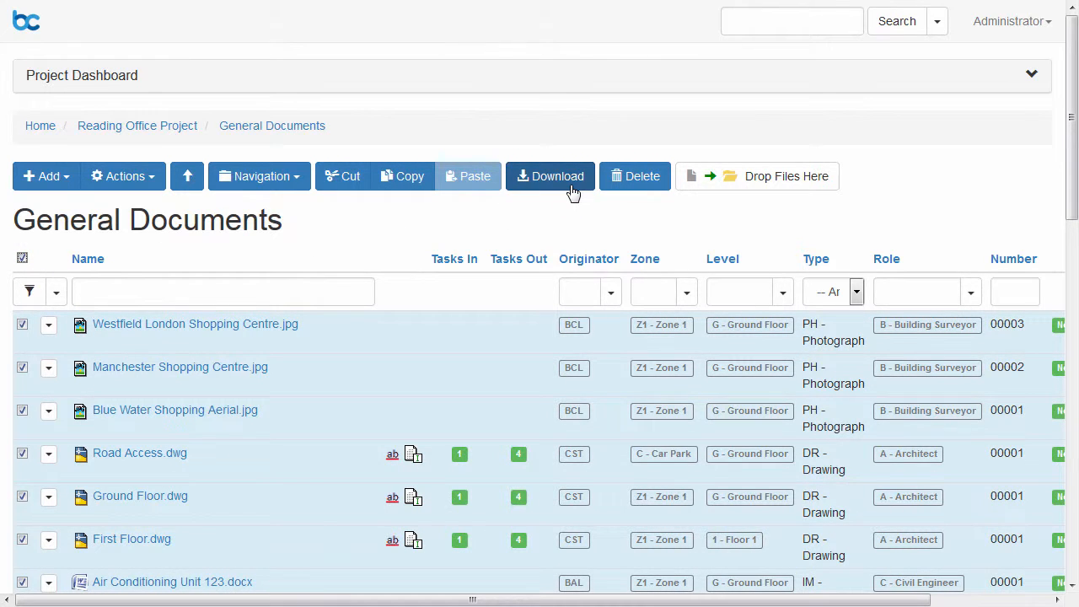
left_click(550, 175)
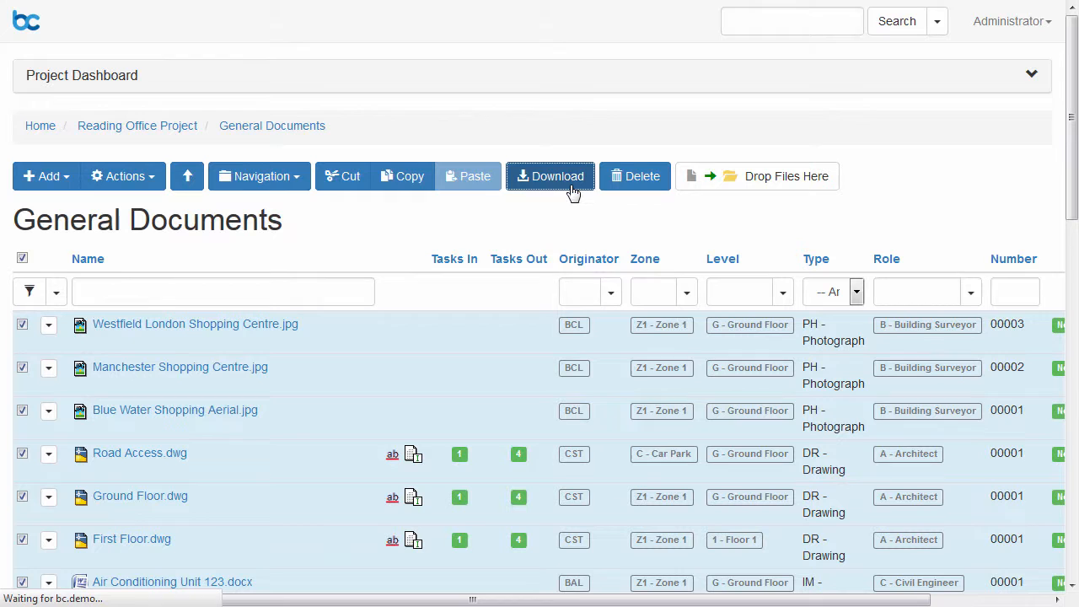
left_click(550, 176)
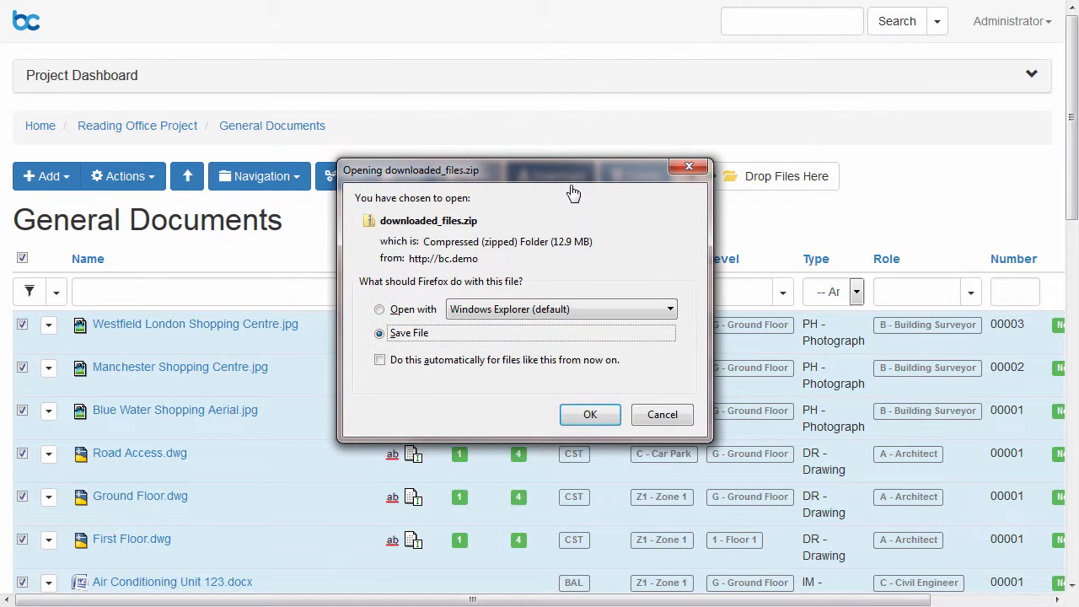
left_click(591, 415)
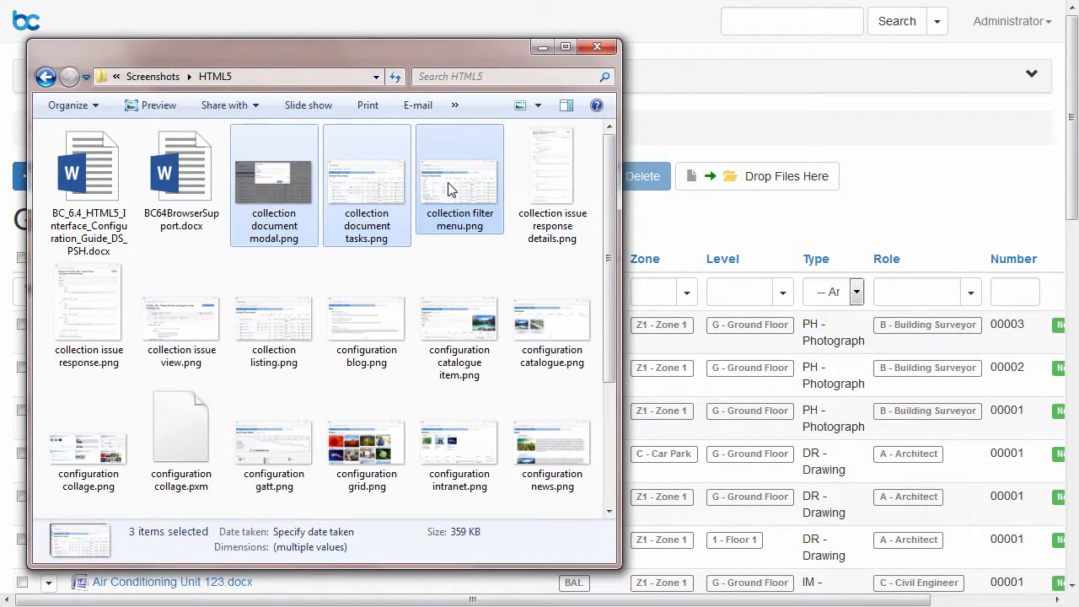
Step: Drag the three selected PNG screenshots onto Drop Files Here, close Explorer and confirm Upload completed
left_click_drag(459, 182, 746, 177)
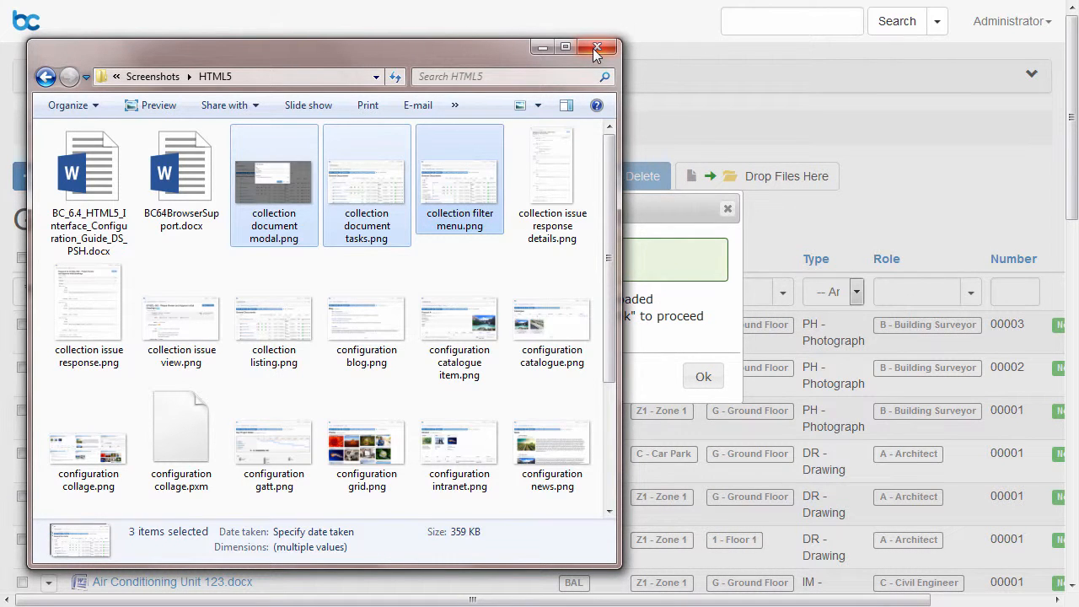
left_click(597, 47)
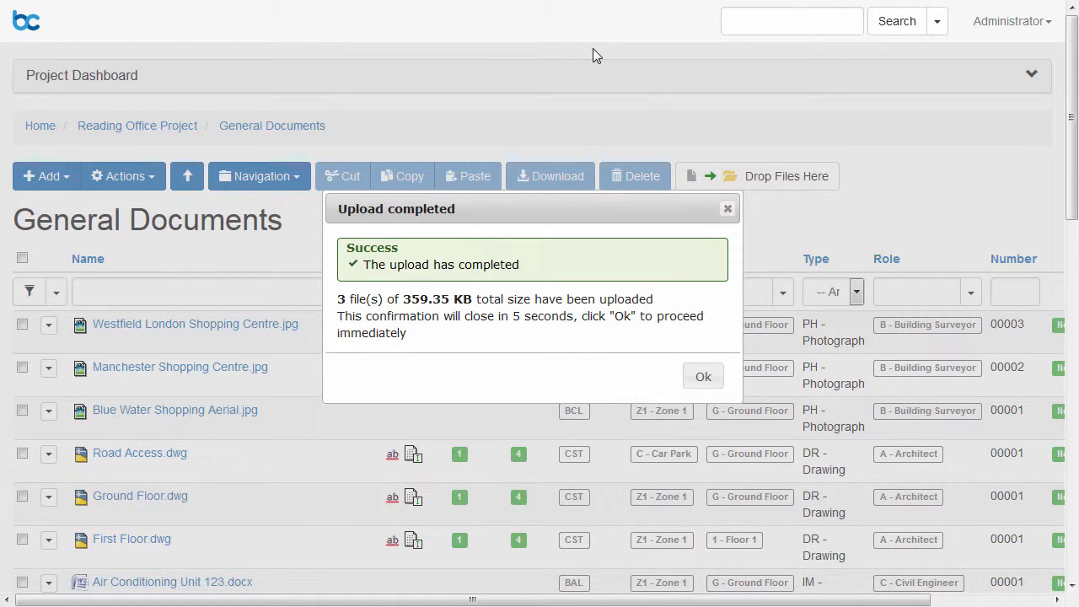
left_click(703, 377)
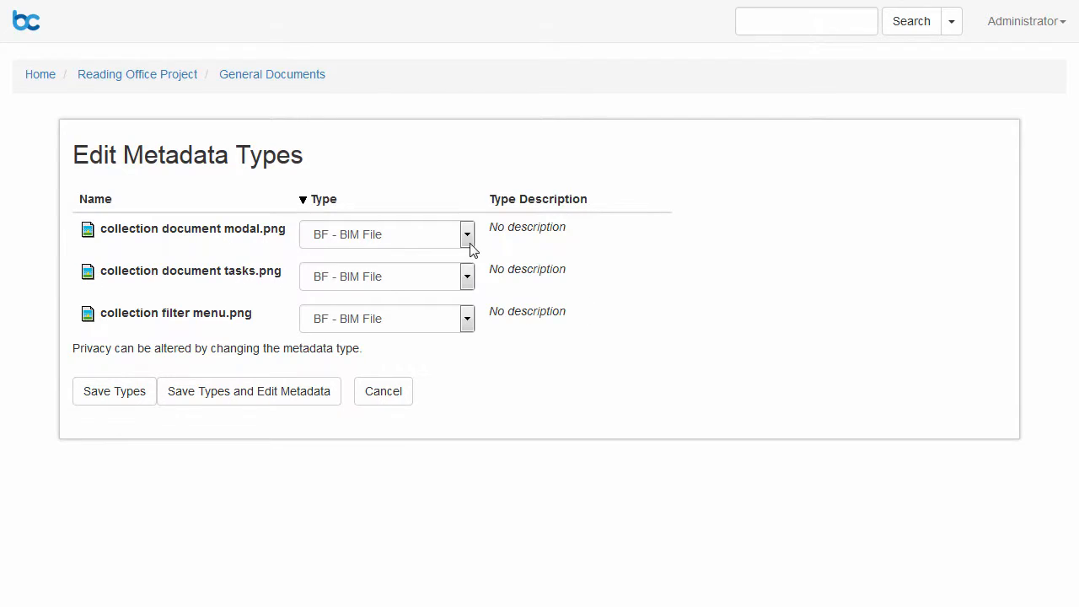
Step: Set all three screenshots to type PH - Photograph and save types to continue to metadata
left_click(466, 234)
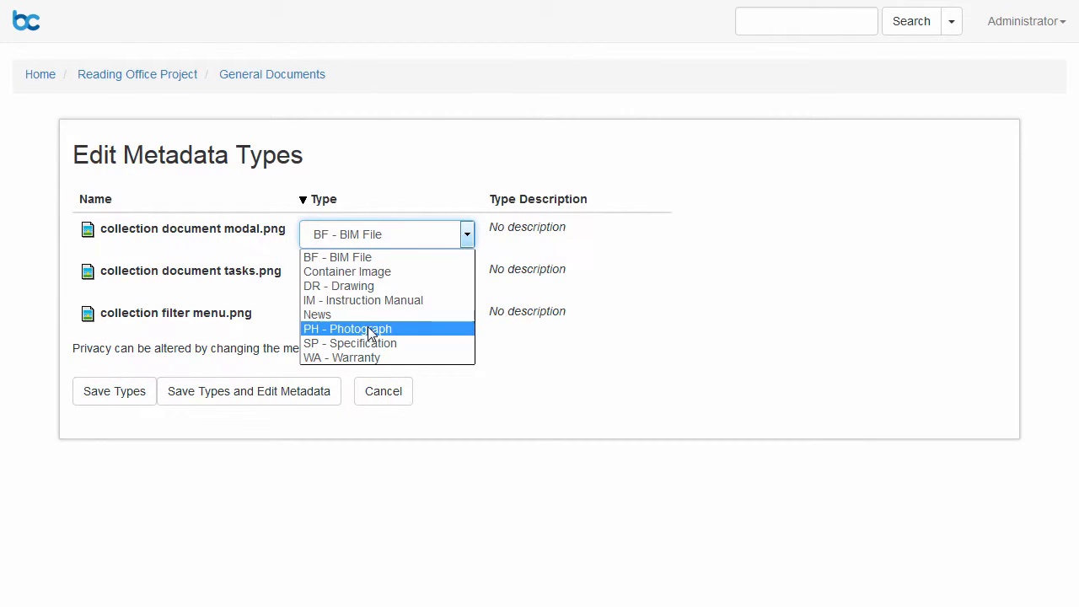
left_click(348, 329)
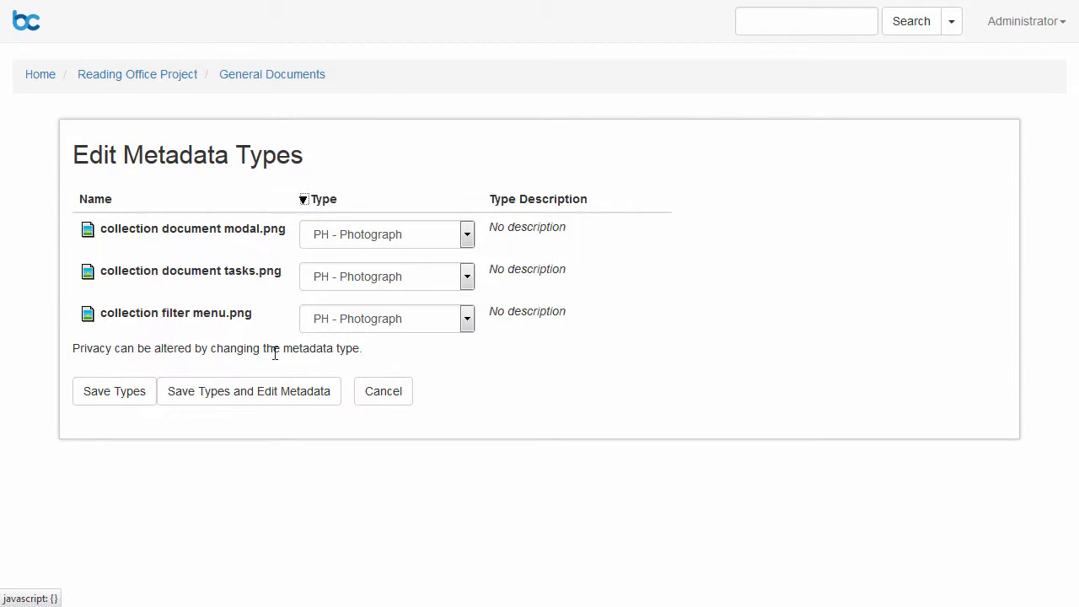
left_click(249, 392)
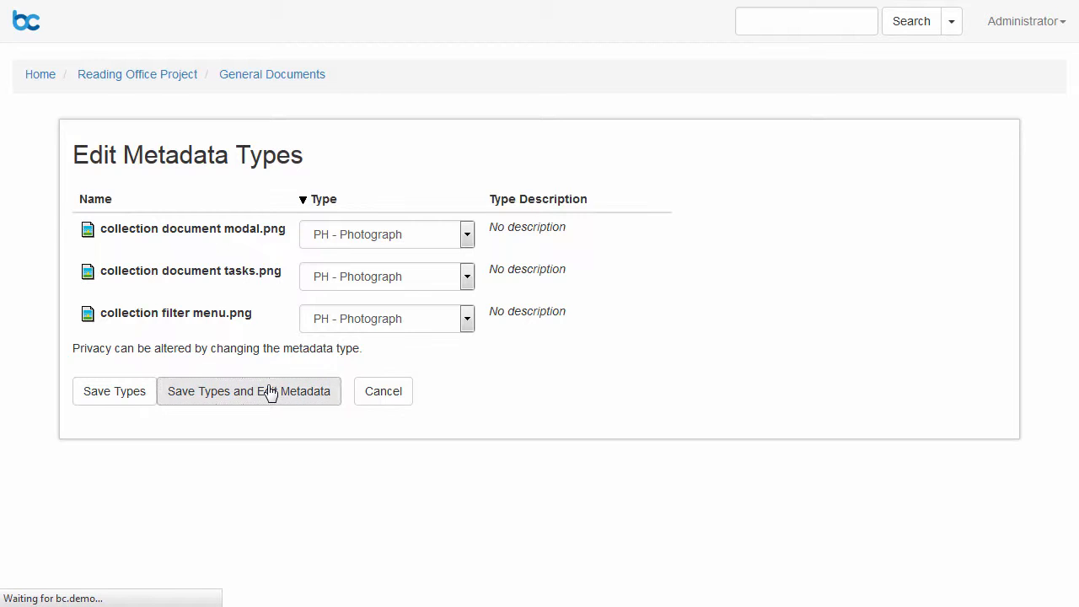
Step: Give the first screenshot originator BCL, Zone Z1 - Zone 1 and Level G - Ground Floor
left_click(249, 391)
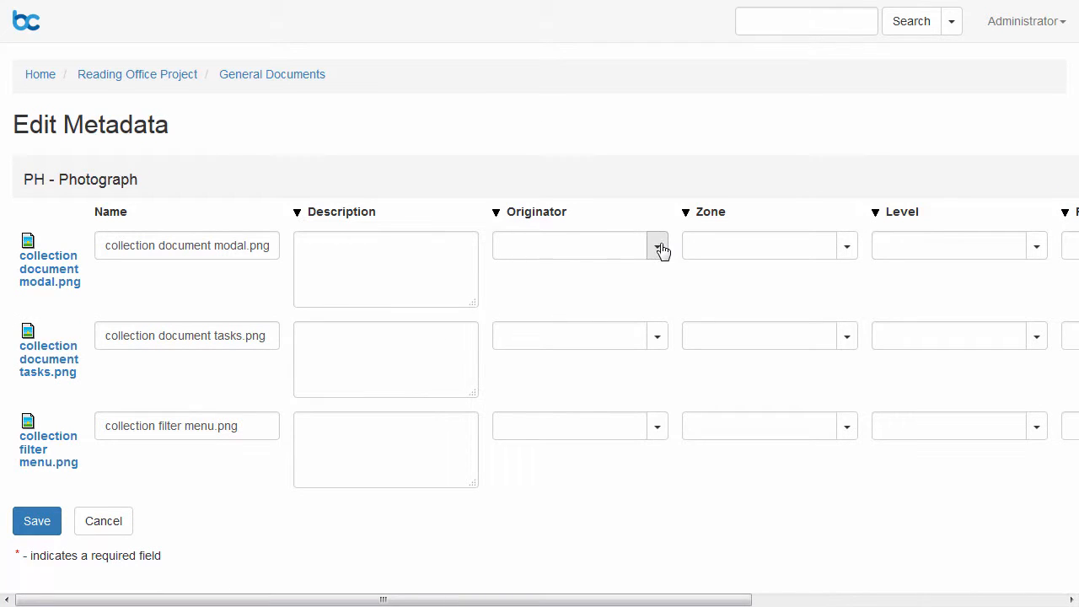
left_click(658, 246)
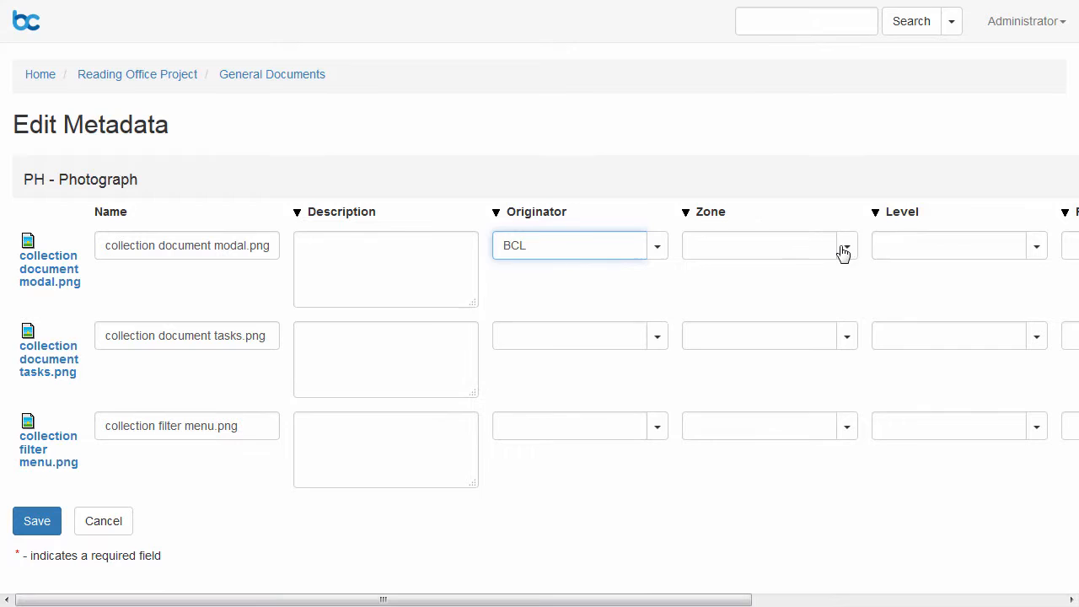
left_click(846, 246)
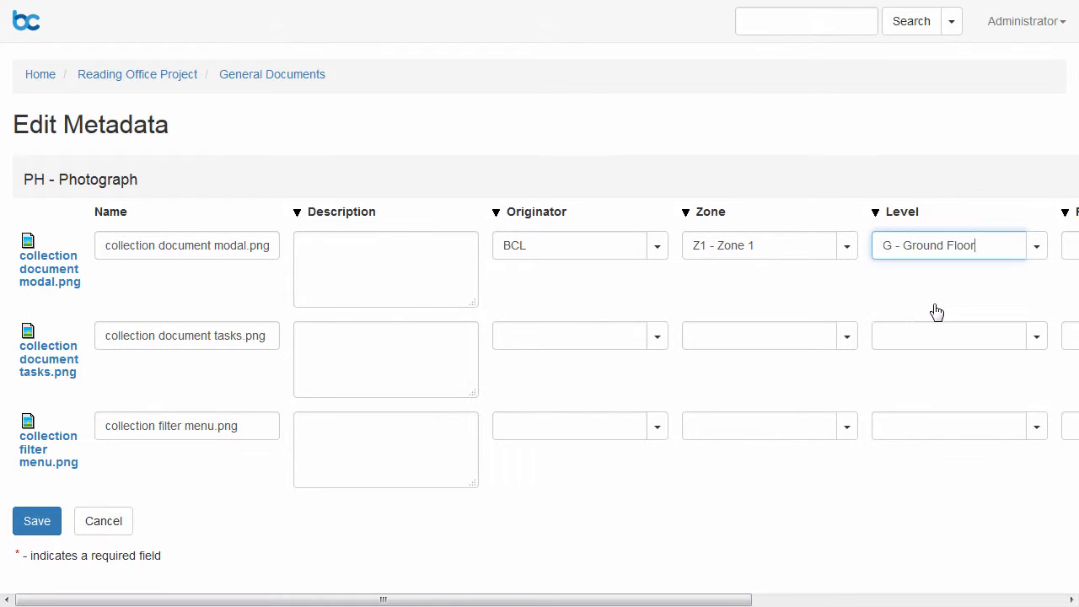
scroll("right", 3)
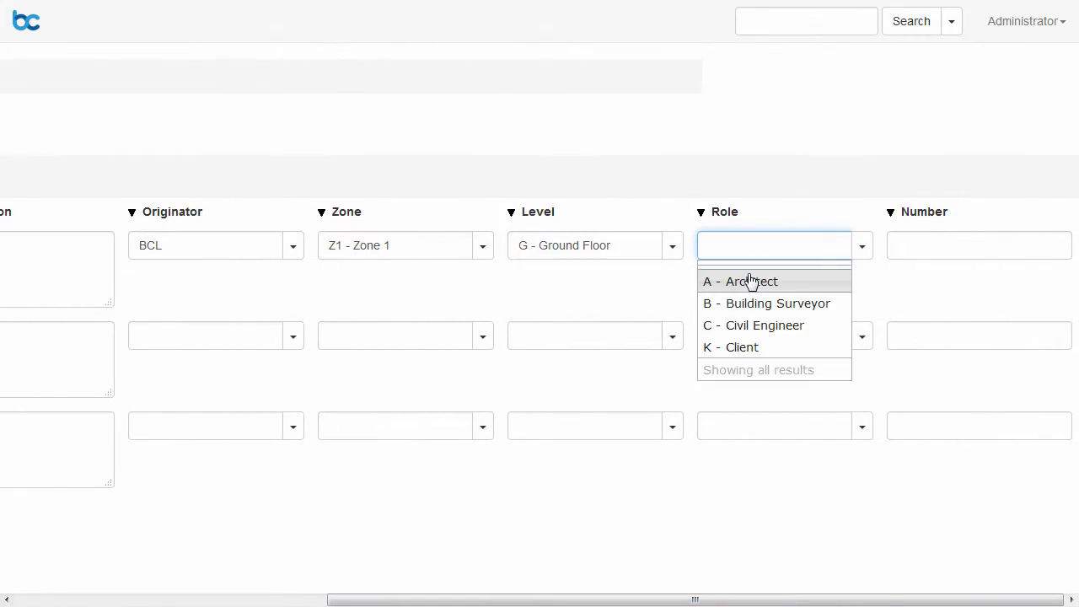
left_click(740, 280)
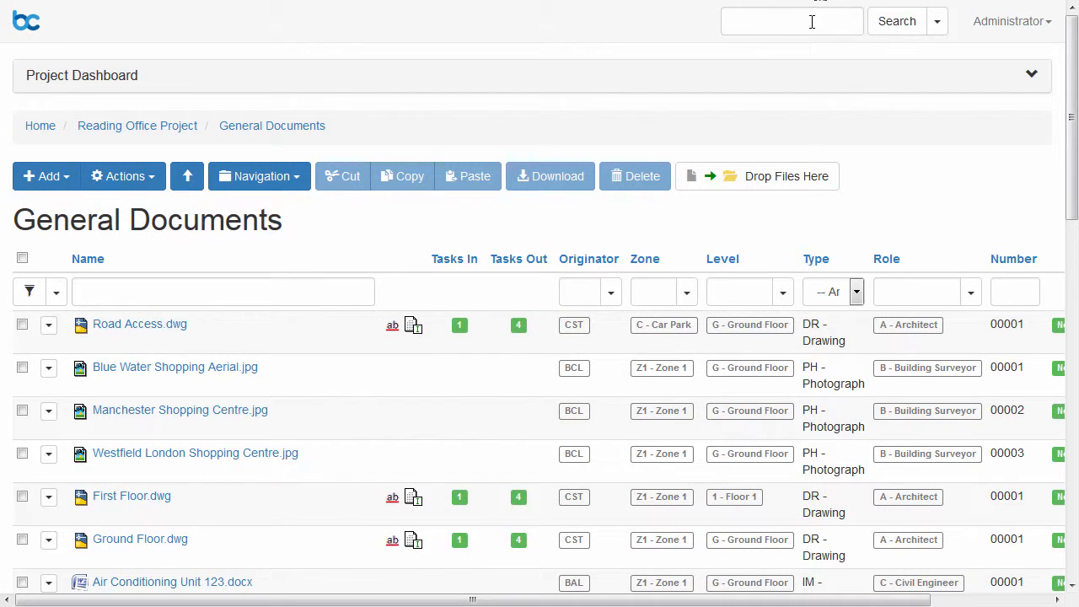
Step: Search 'road' to find Road Access.dwg, then search 'reading' scoped to Reading Office Project for transmittal DT-BCL-002
type("road")
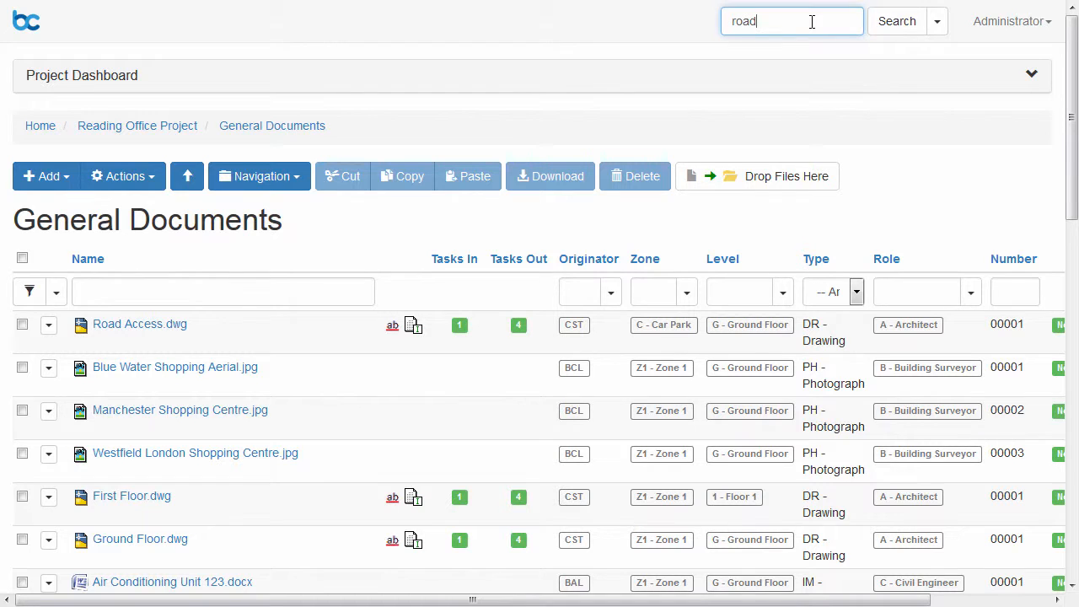
left_click(938, 20)
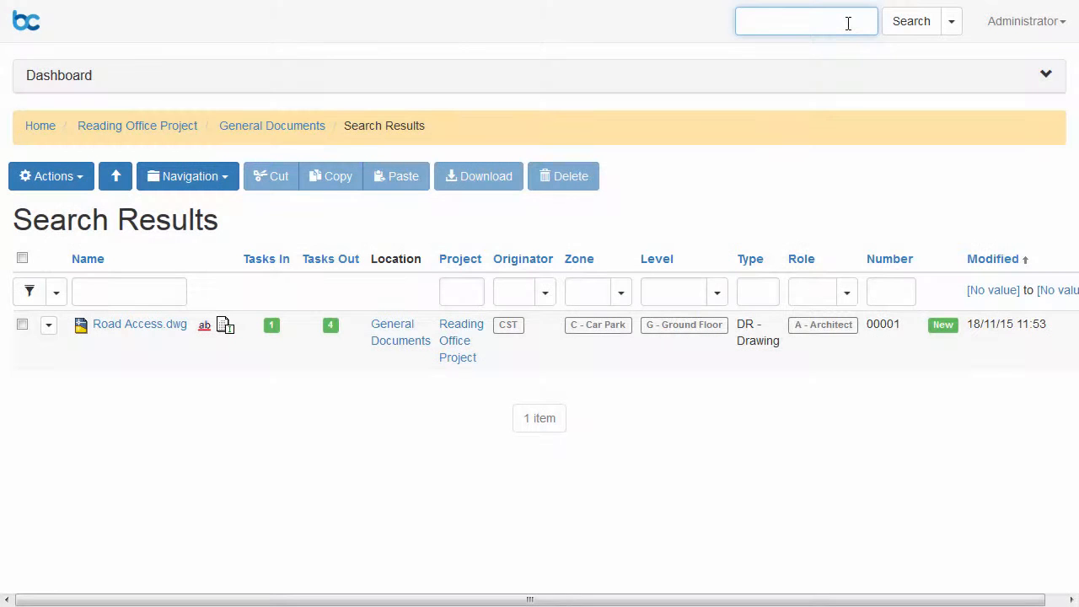
type("reading")
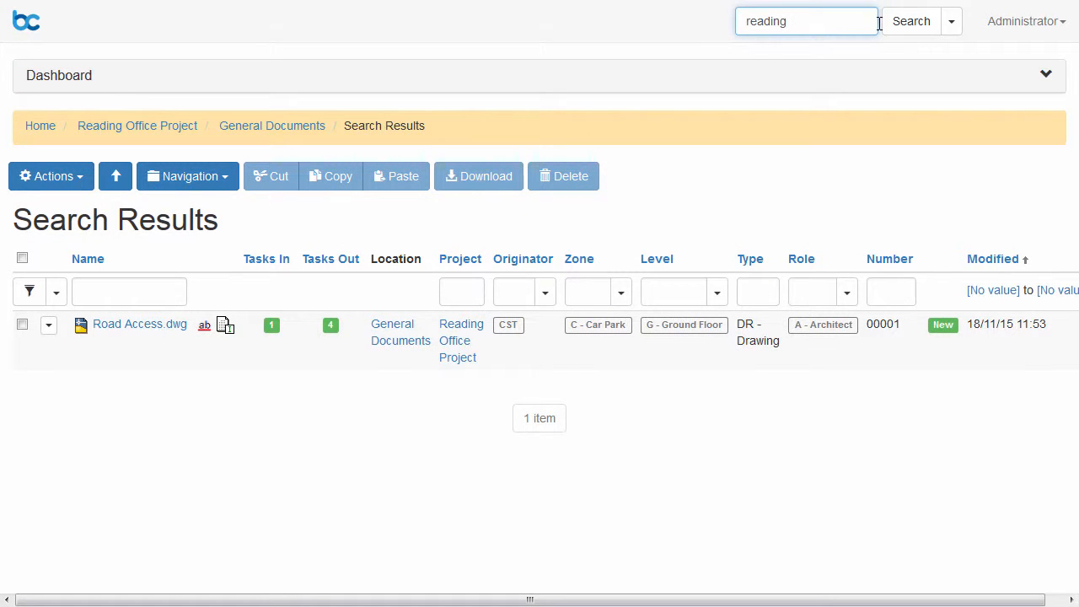
left_click(951, 21)
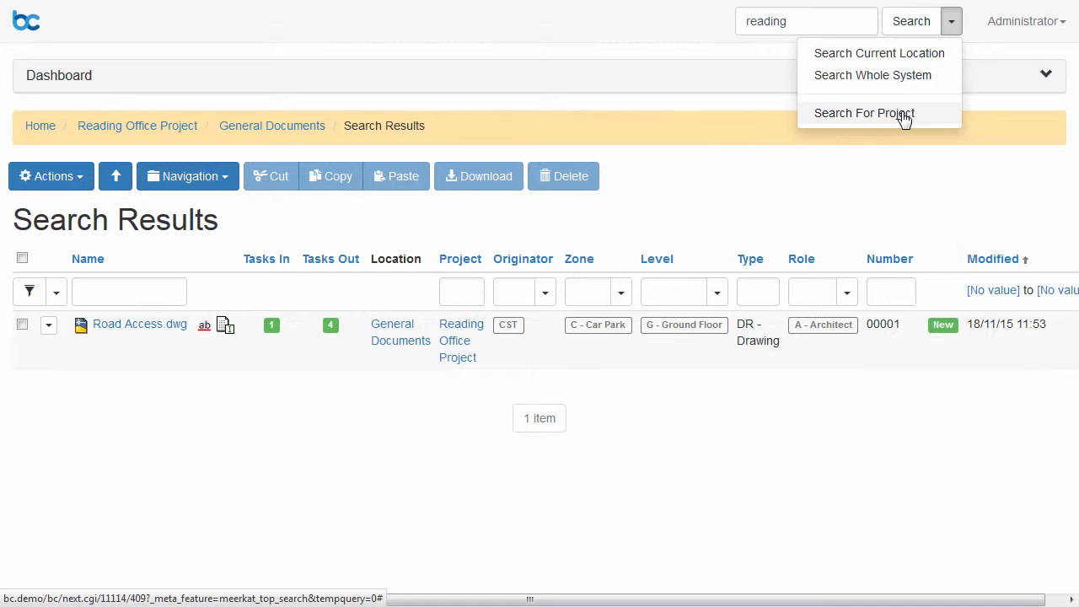
left_click(863, 113)
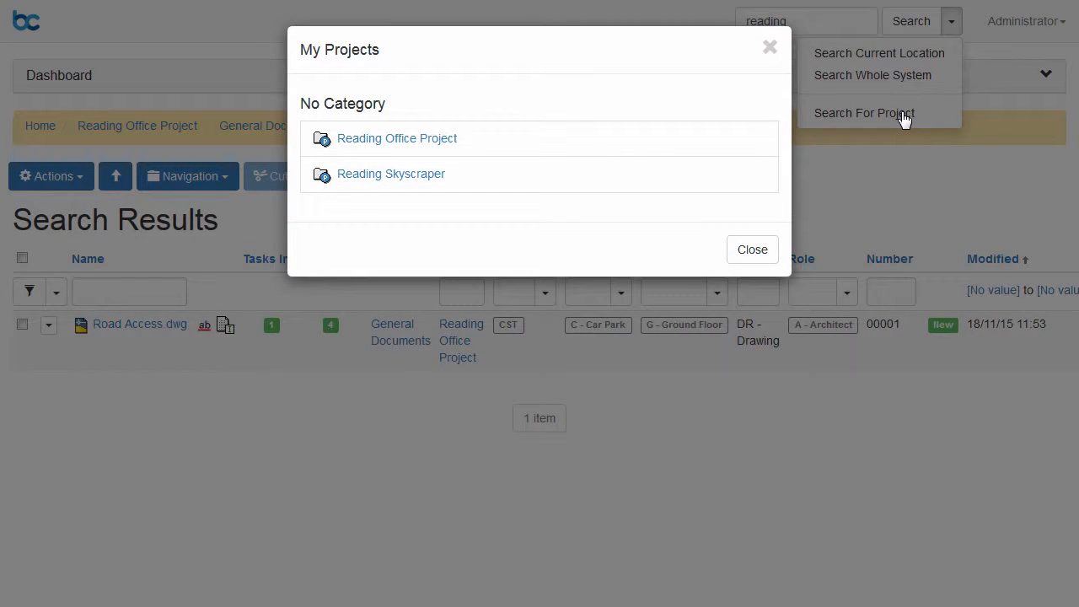
left_click(398, 139)
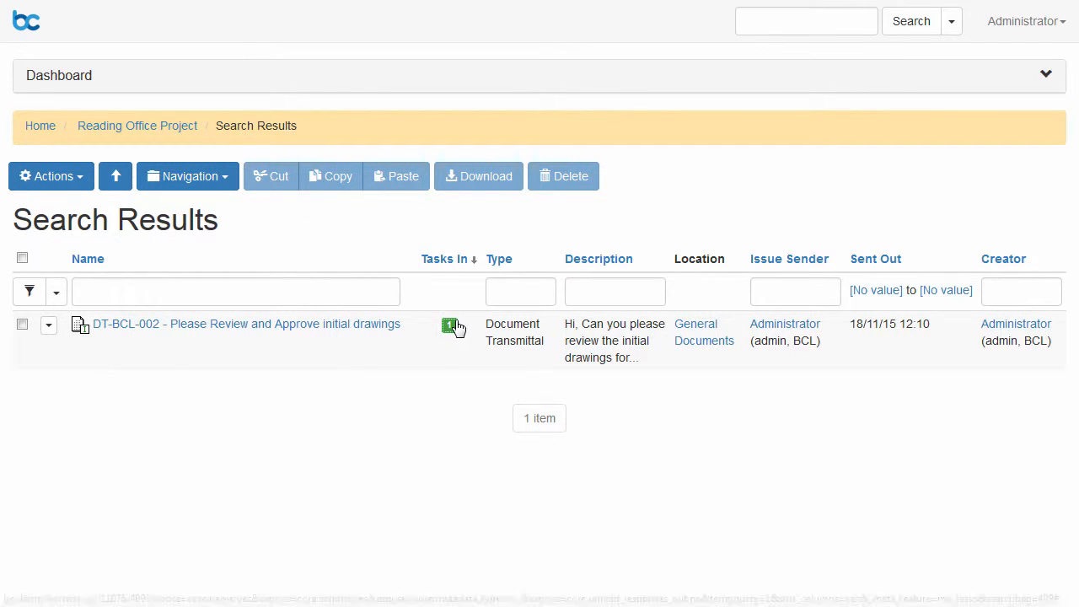
Step: In the DT-BCL-002 response, select First Floor.dwg and Ground Floor.dwg and set Ground Floor to Approved, with comments
left_click(448, 326)
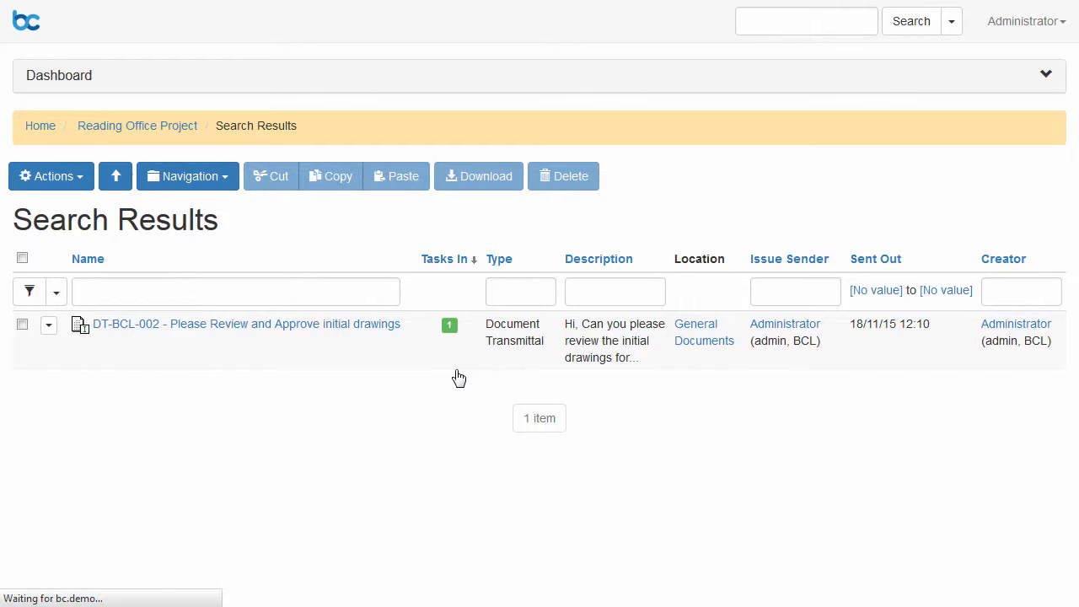
left_click(247, 324)
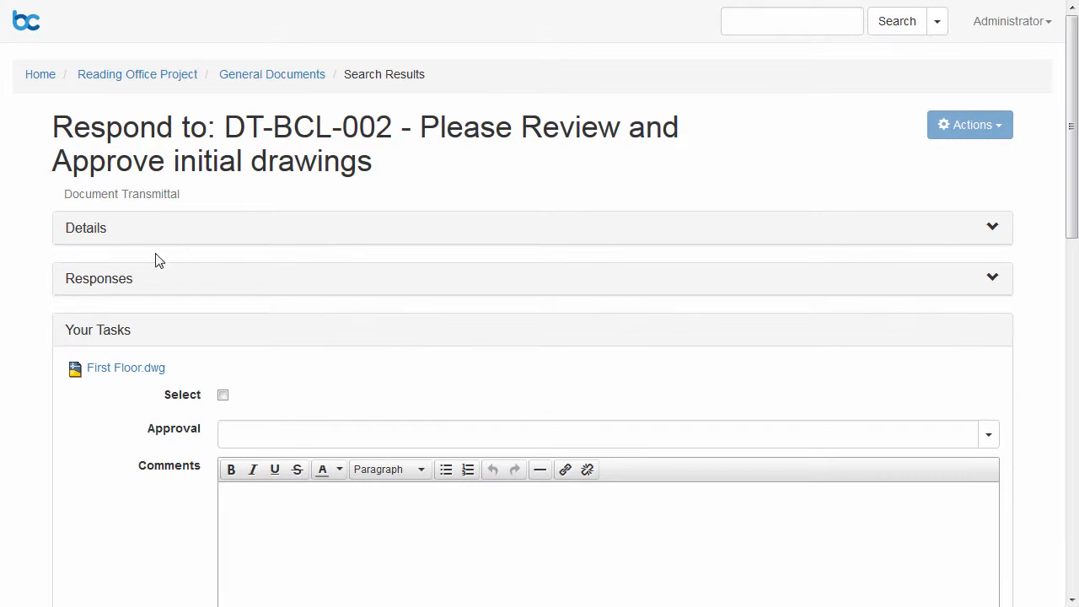
left_click(84, 227)
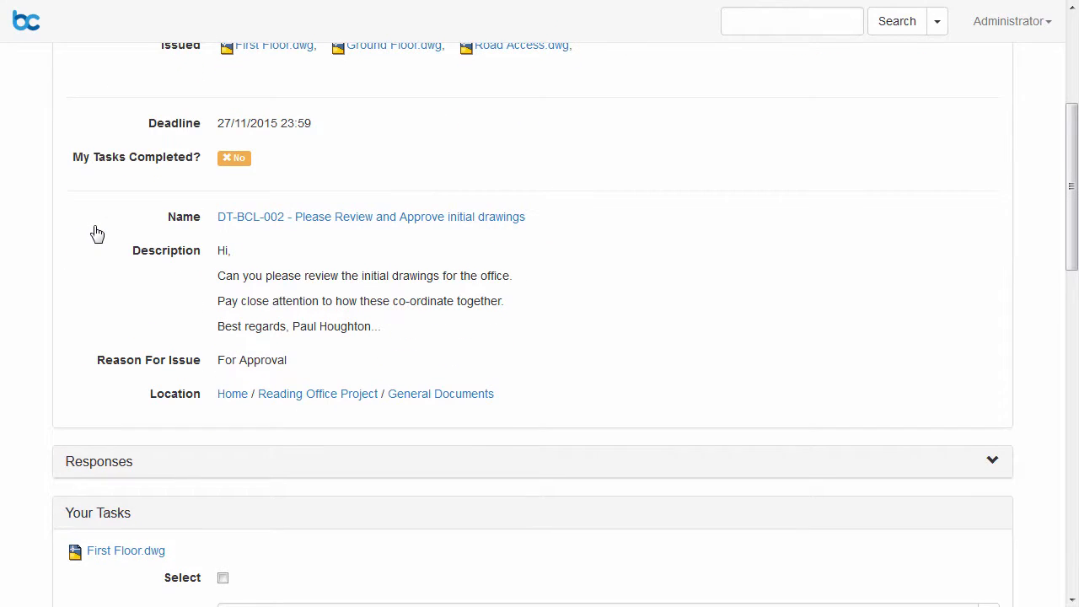
scroll("down", 3)
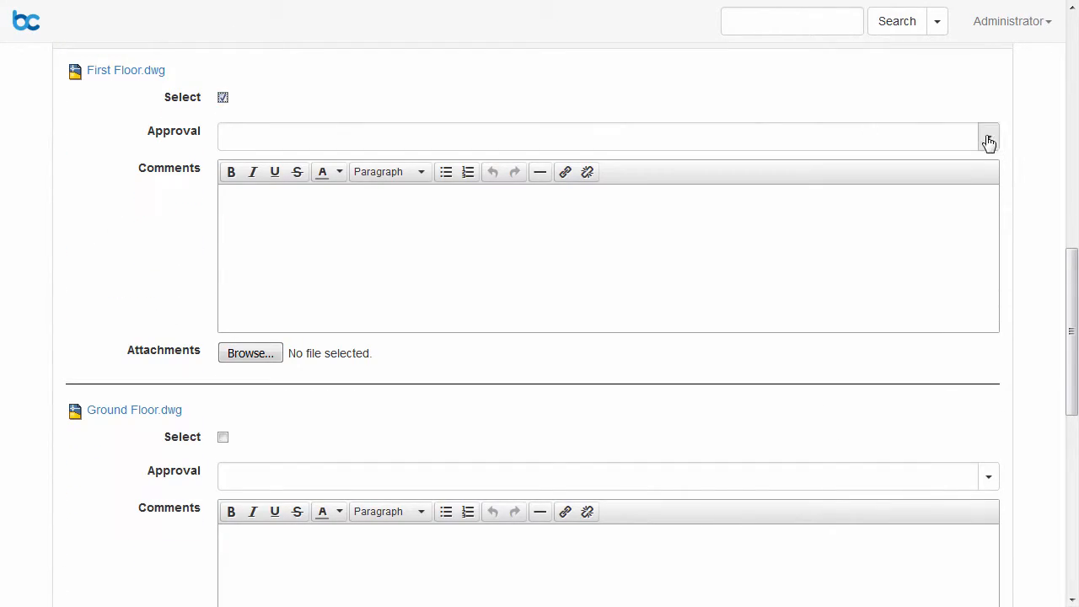
left_click(988, 137)
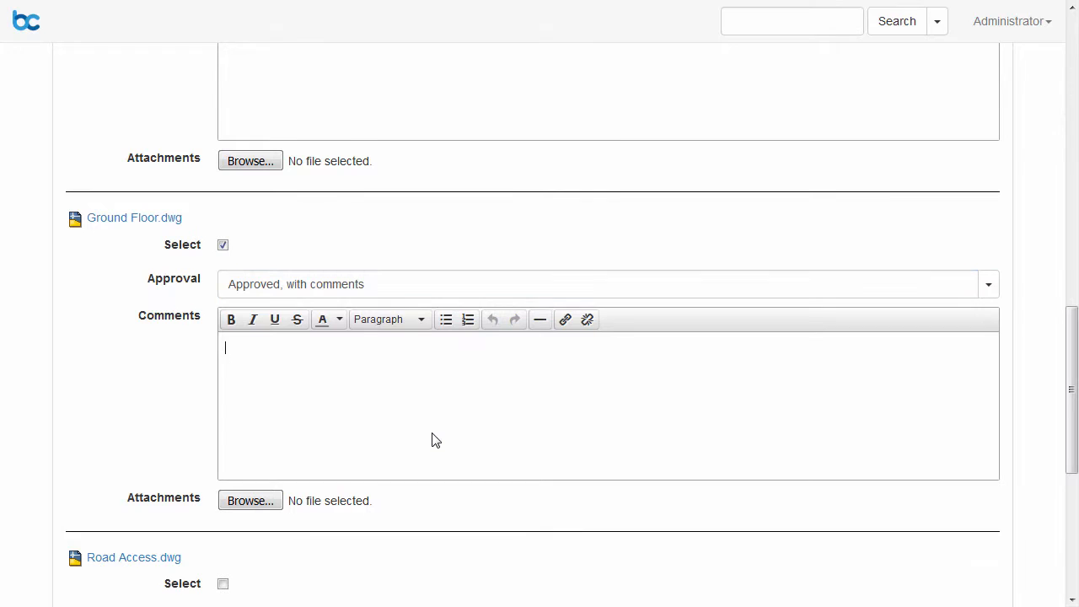
scroll("down", 3)
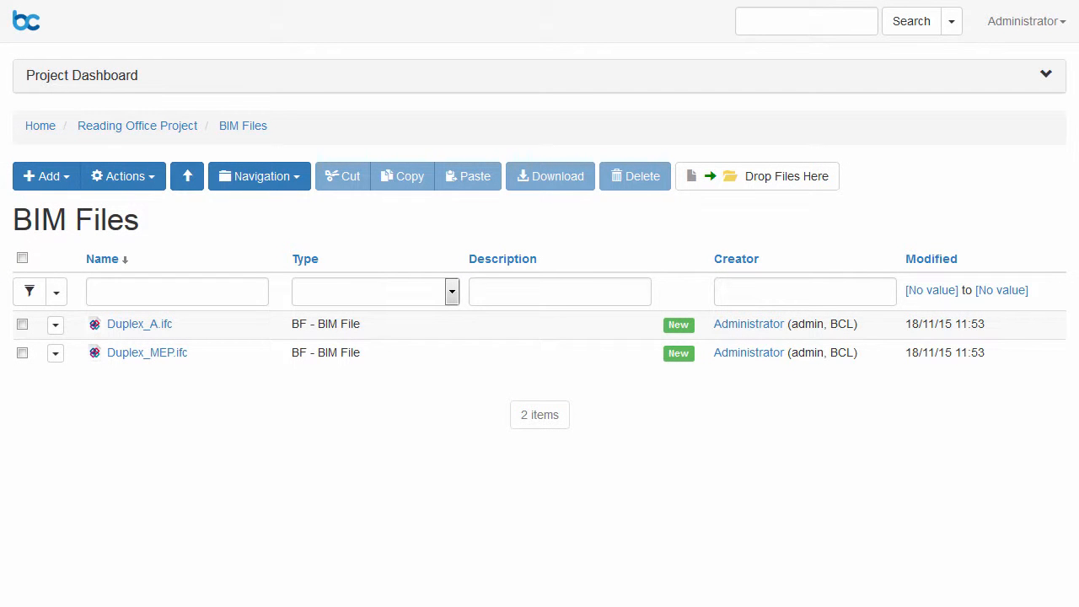
Step: Select Duplex_A.ifc and Duplex_MEP.ifc and view them together as a federated model in the BIM Viewer
left_click(22, 257)
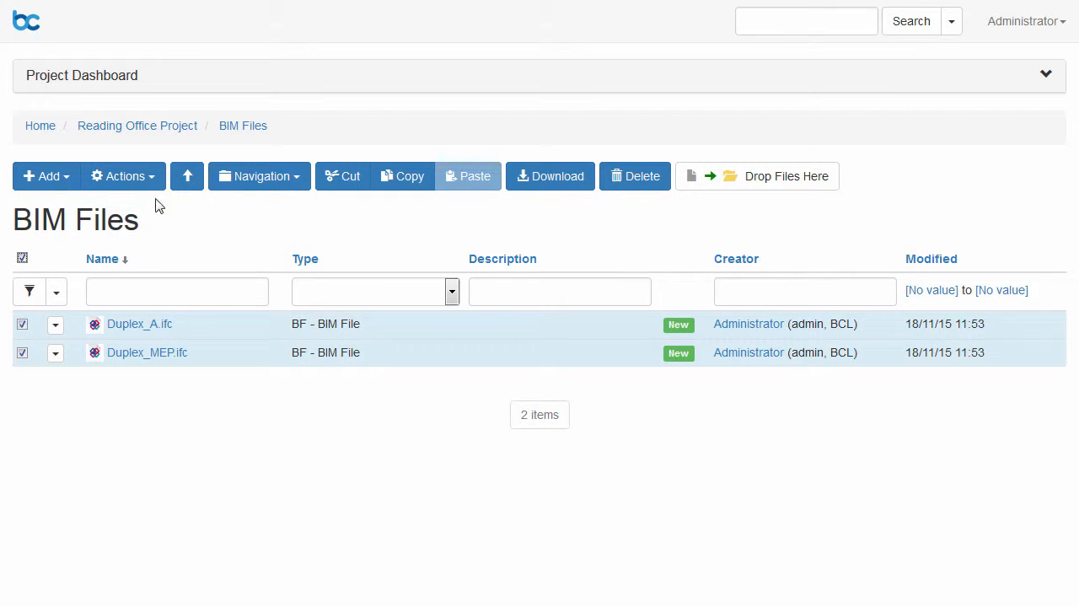
left_click(121, 175)
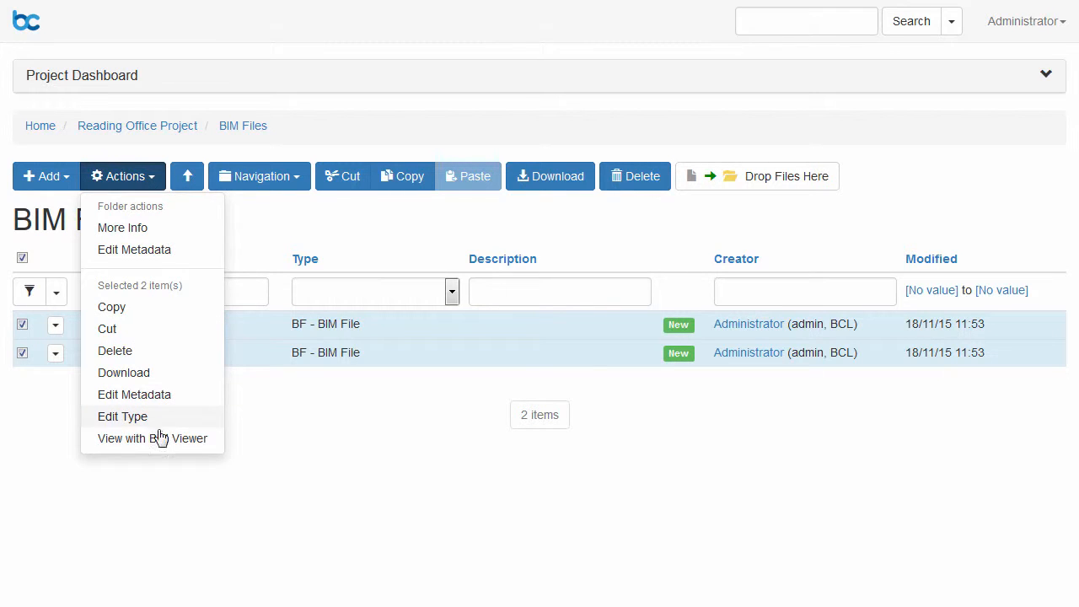
left_click(152, 438)
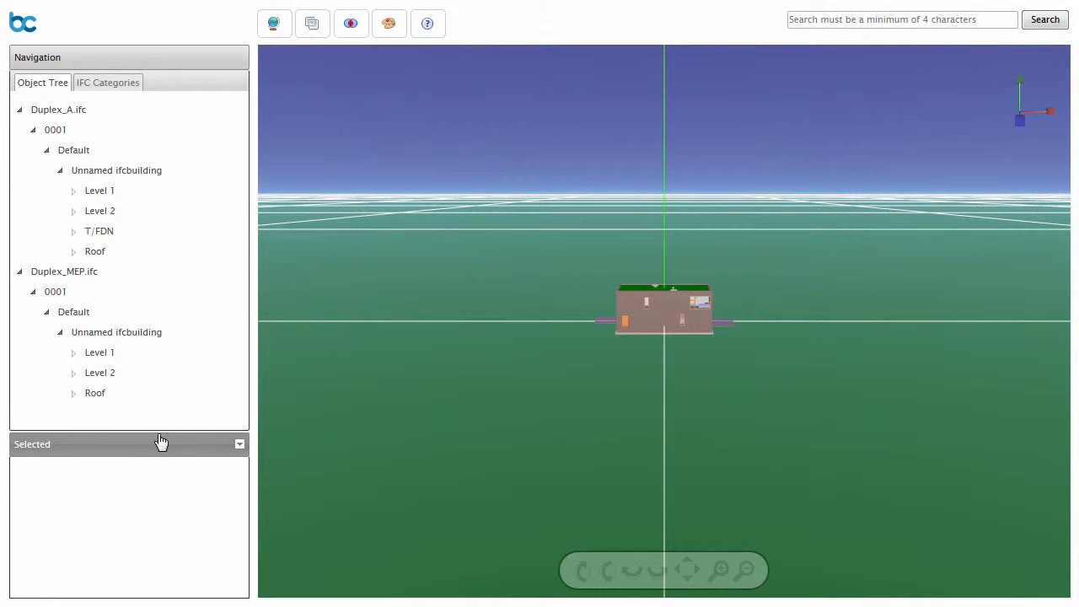